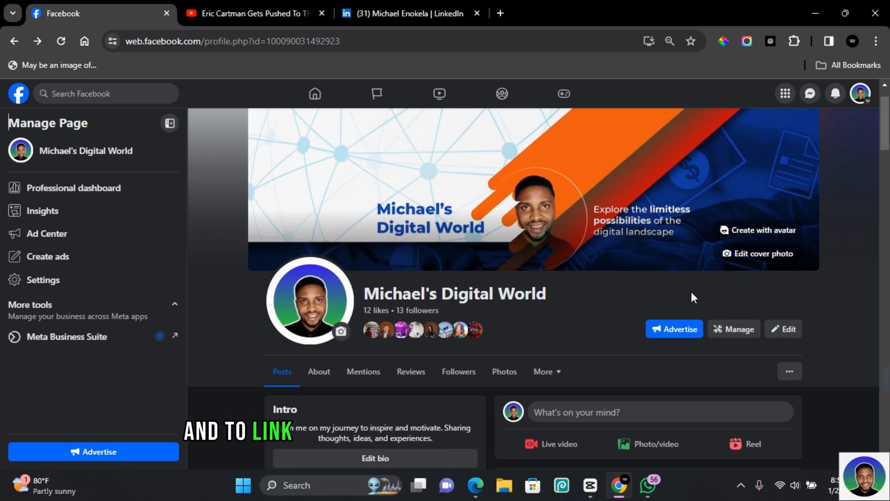
{"action": "mouse_move", "coordinate": [491, 264]}
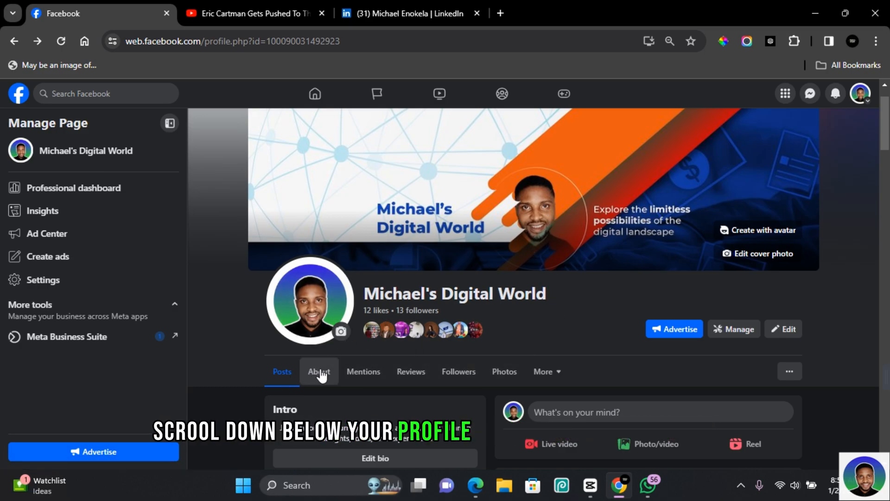
- Add a new social link under About > Contact and basic info, with LinkedIn as the network
{"action": "left_click", "coordinate": [318, 371]}
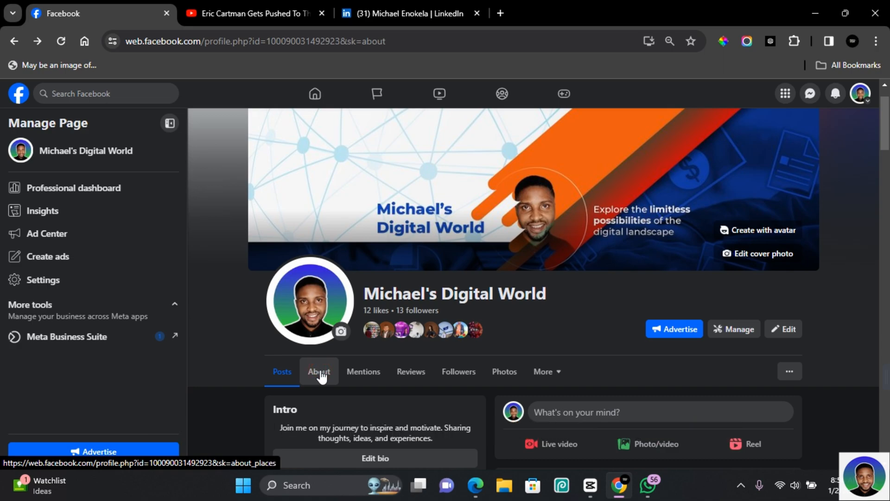
{"action": "left_click", "coordinate": [319, 371]}
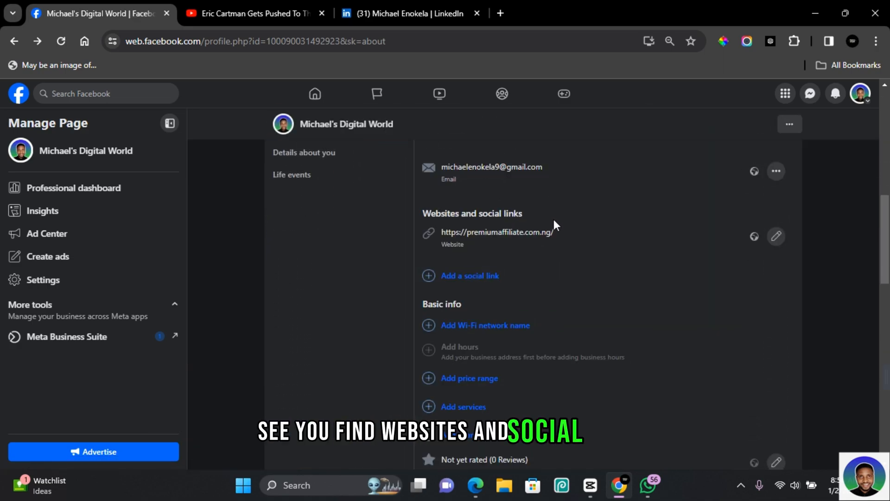
{"action": "left_click", "coordinate": [469, 278]}
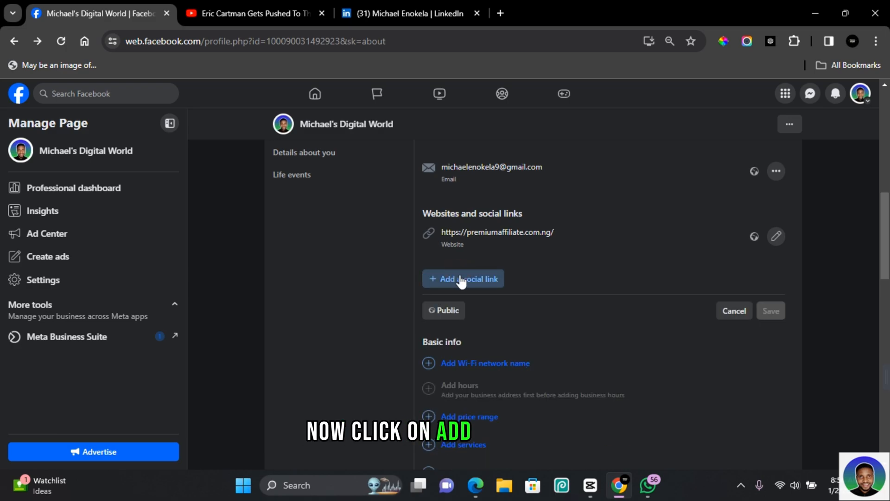
{"action": "left_click", "coordinate": [462, 278]}
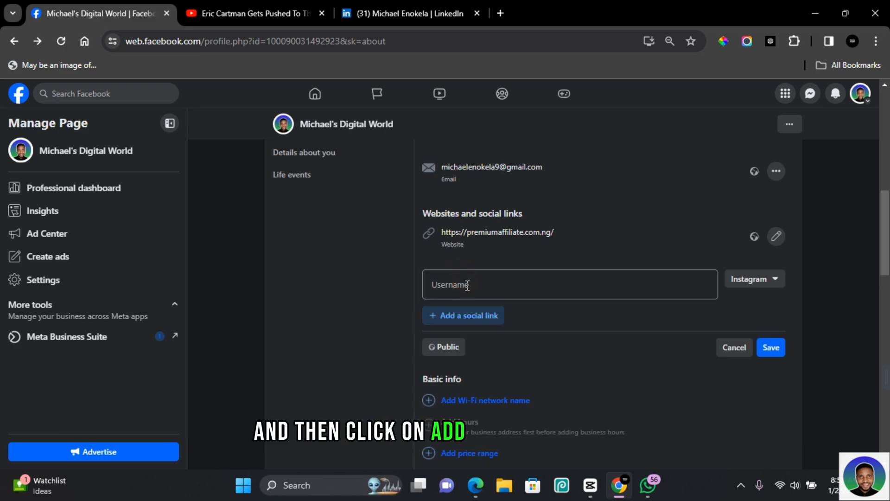
{"action": "left_click", "coordinate": [754, 278]}
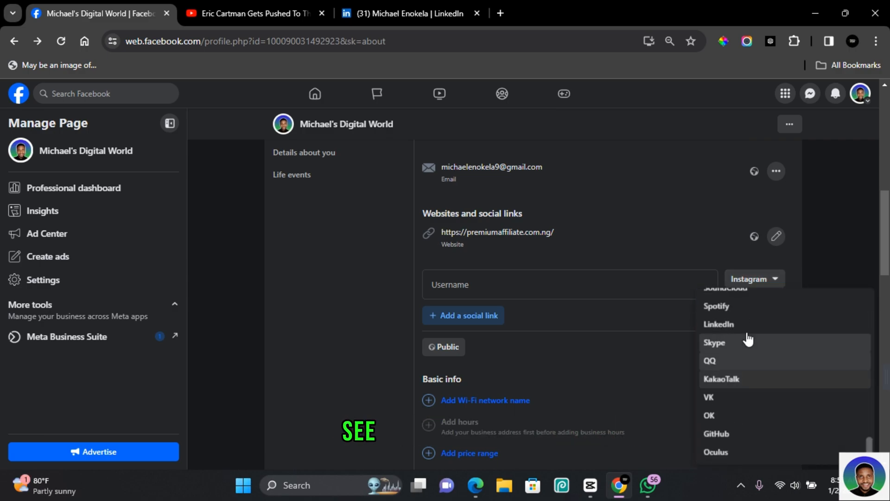
{"action": "left_click", "coordinate": [718, 323]}
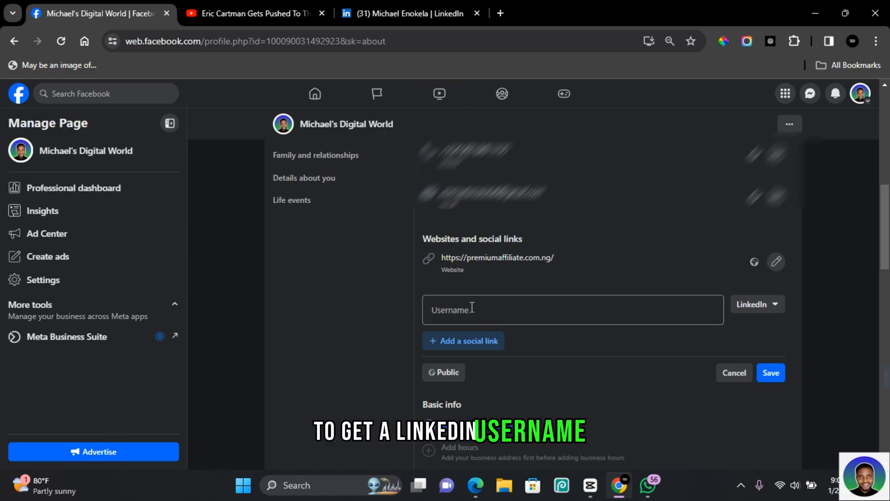
- Select the username at the end of the LinkedIn public profile URL
{"action": "left_click", "coordinate": [403, 13]}
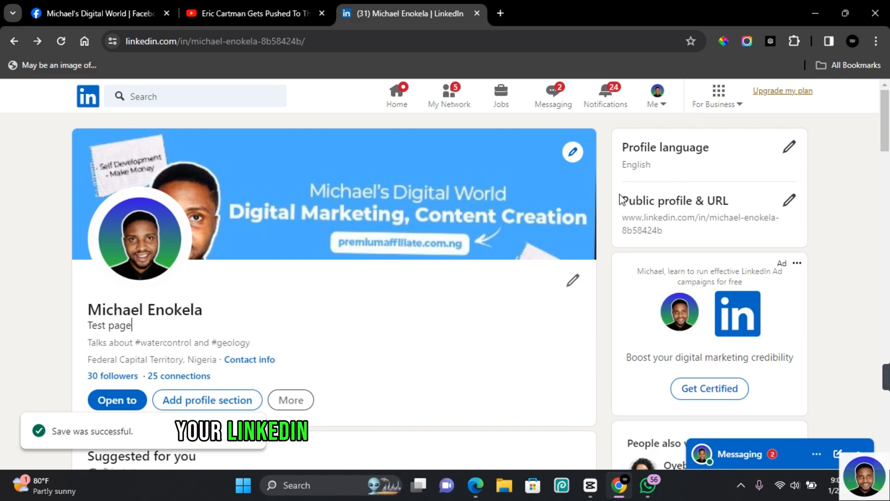
{"action": "left_click", "coordinate": [654, 93]}
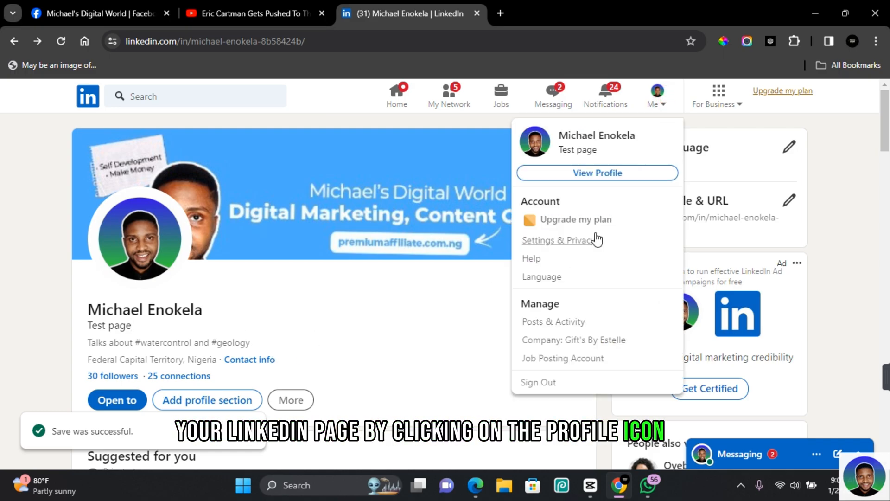
{"action": "left_click", "coordinate": [596, 179]}
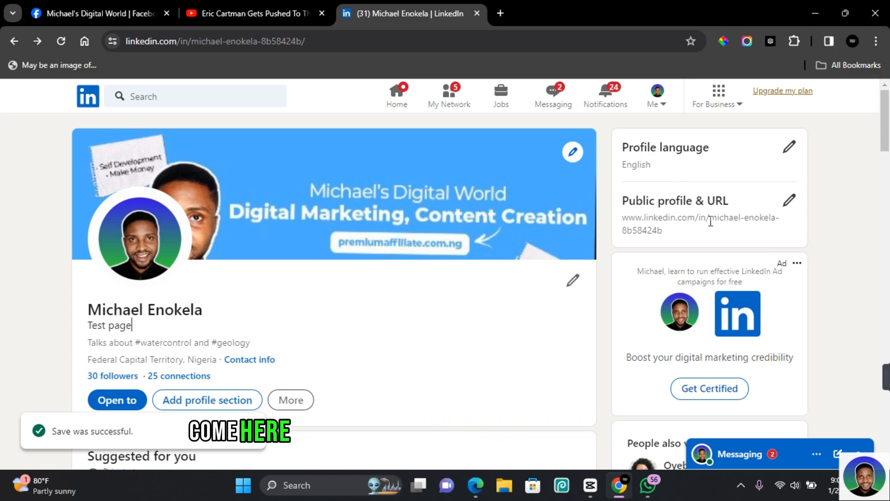
{"action": "left_click_drag", "start_coordinate": [710, 217], "coordinate": [662, 230]}
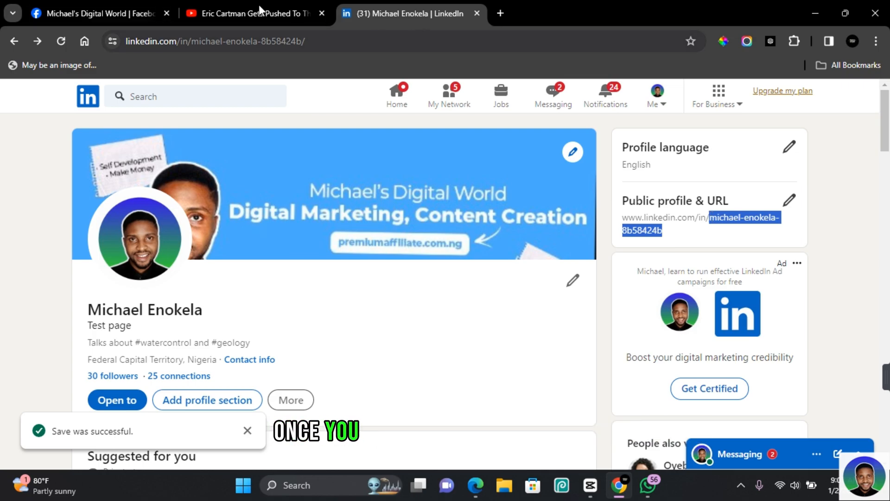
- Paste the LinkedIn username into the Facebook Username field and save the link
{"action": "left_click", "coordinate": [90, 13]}
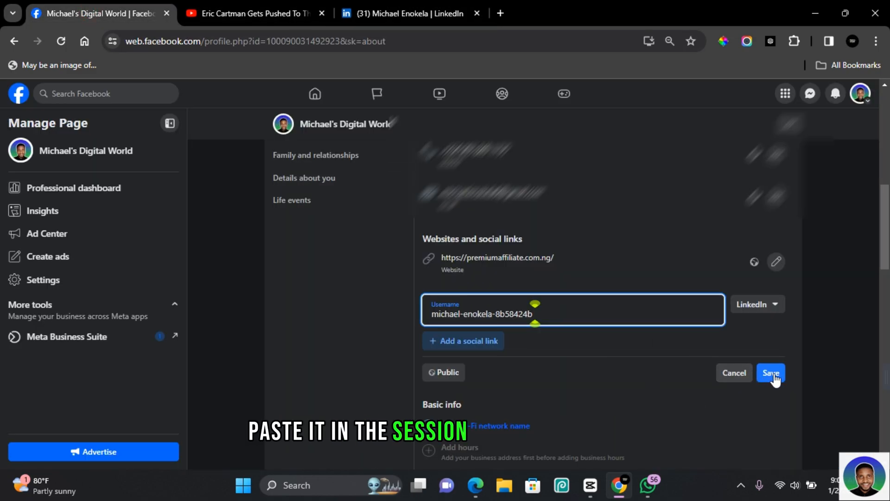
{"action": "left_click", "coordinate": [771, 373]}
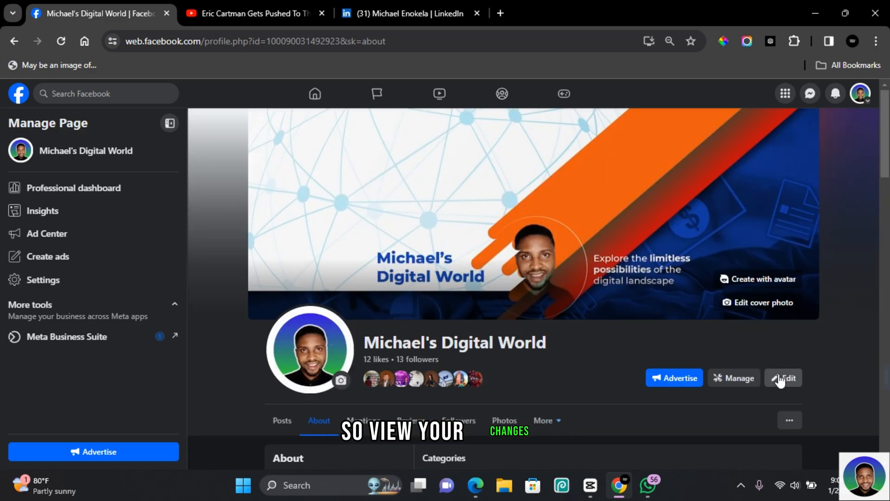
- View the page as a visitor and follow its LinkedIn link to the profile
{"action": "left_click", "coordinate": [789, 420]}
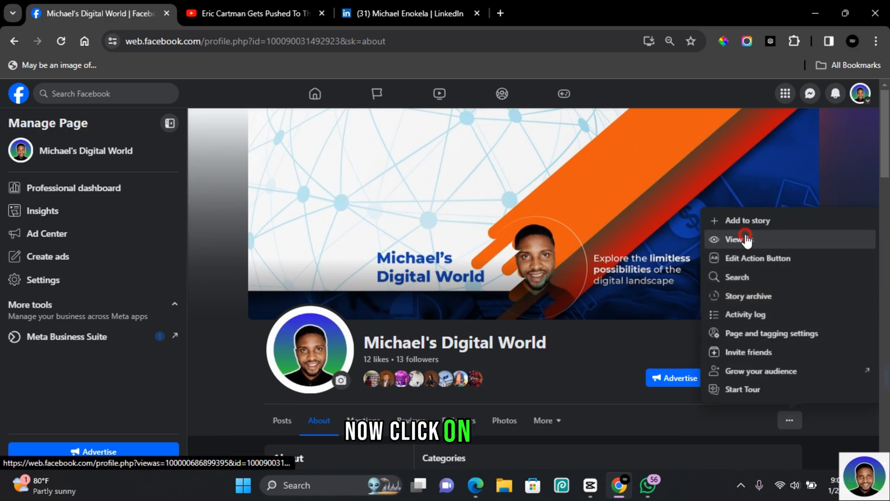
{"action": "left_click", "coordinate": [735, 239]}
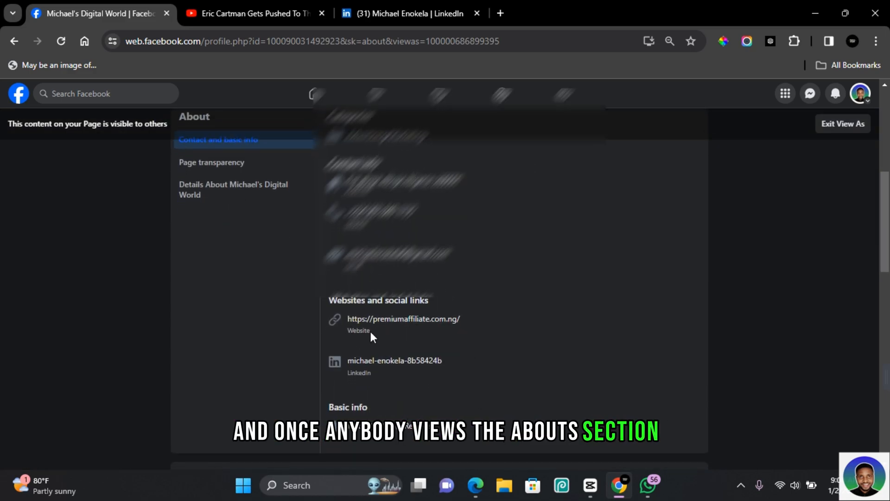
{"action": "left_click", "coordinate": [394, 360]}
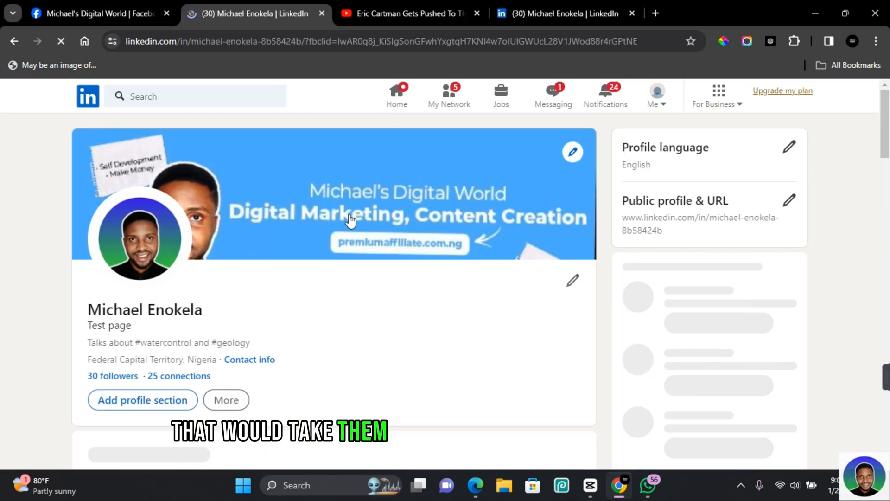